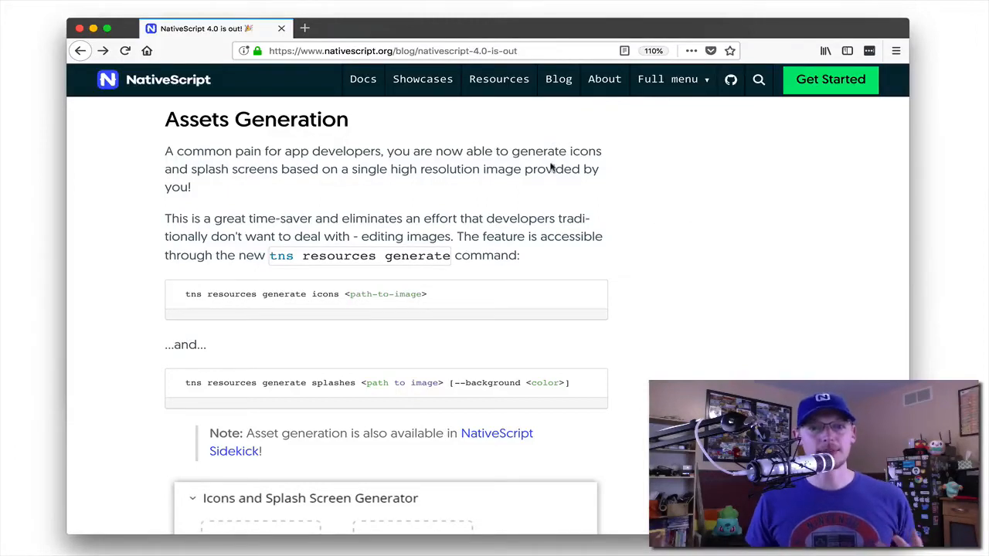
- Highlight 'generate icons and splash screens' in the Assets Generation section
{"action": "left_click_drag", "start_coordinate": [512, 151], "coordinate": [281, 169]}
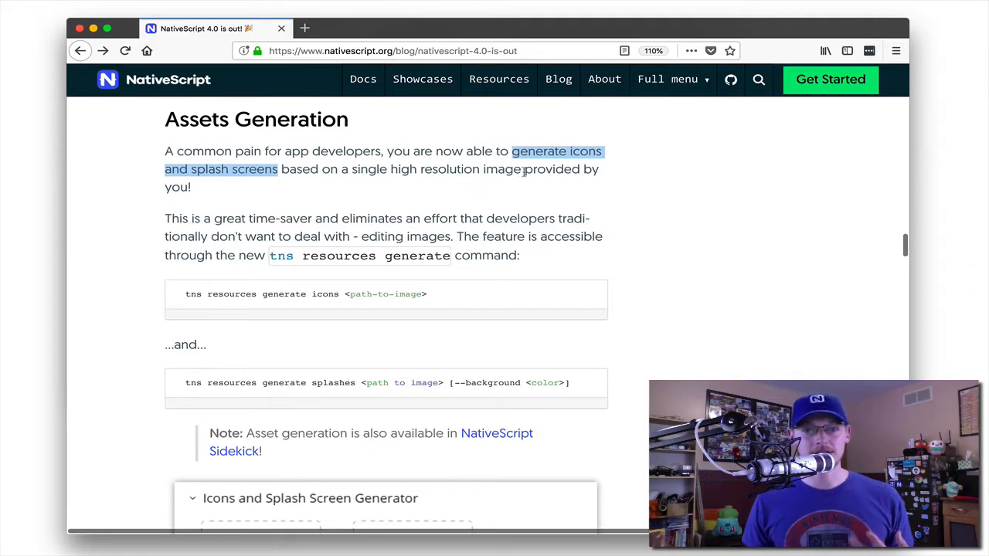
{"action": "mouse_move", "coordinate": [688, 209]}
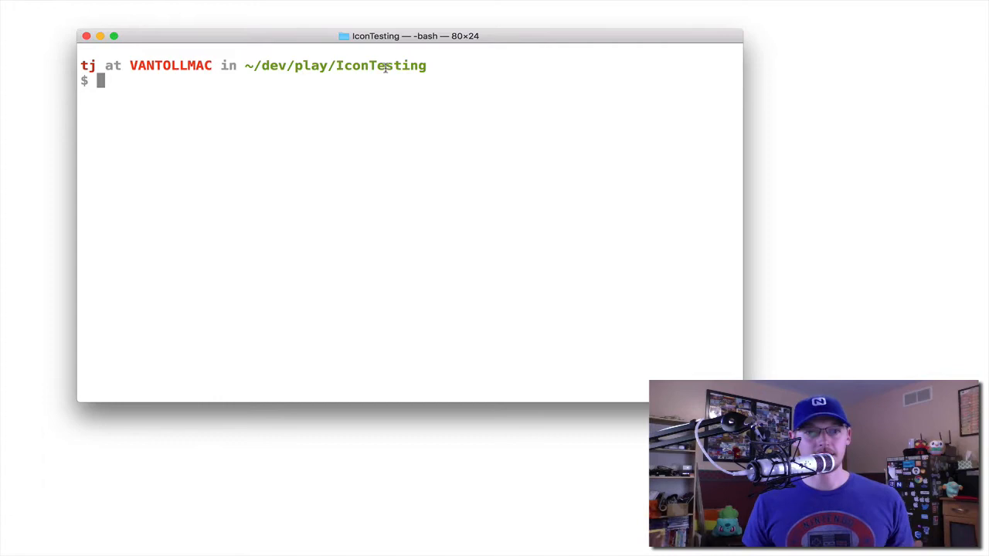
{"action": "mouse_move", "coordinate": [441, 102]}
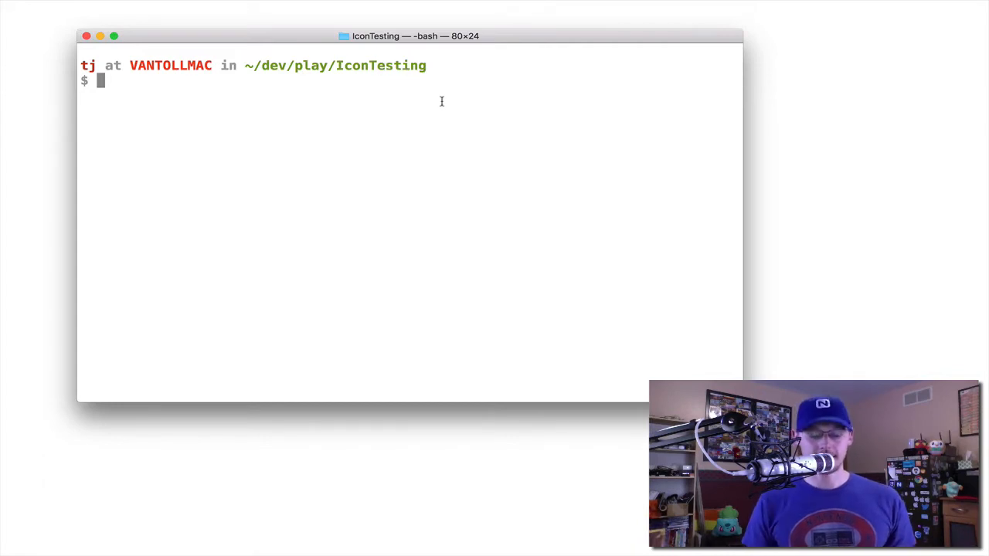
- Run 'open .' to show the IconTesting folder in Finder
{"action": "type", "text": "open ."}
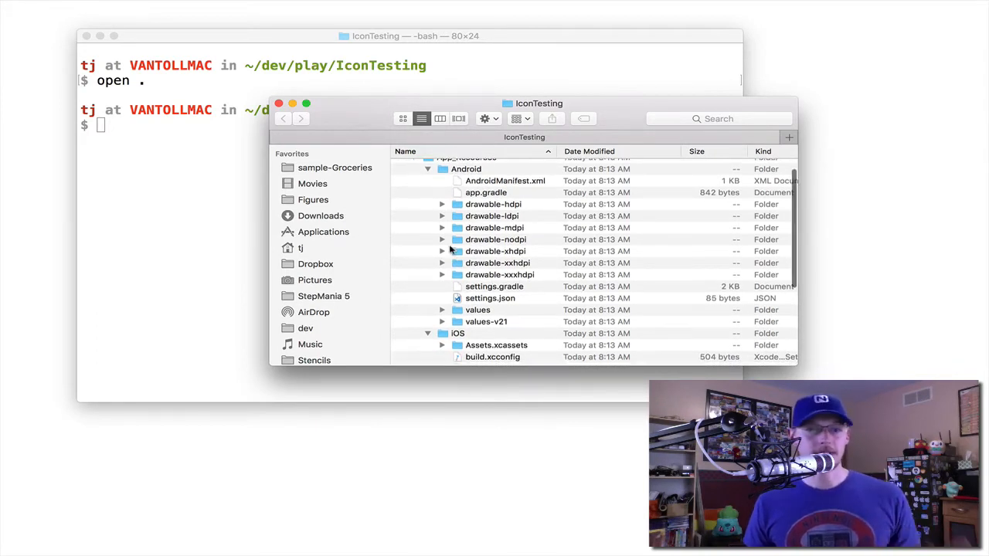
- Browse the Android drawable images and iOS AppIcon.appiconset, then close the Finder window
{"action": "left_click", "coordinate": [436, 251]}
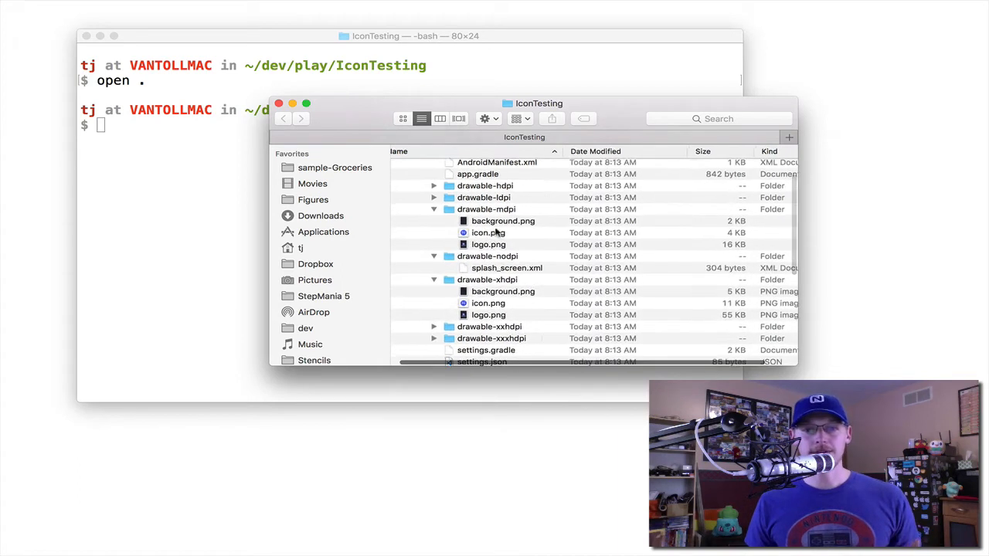
{"action": "left_click", "coordinate": [503, 221]}
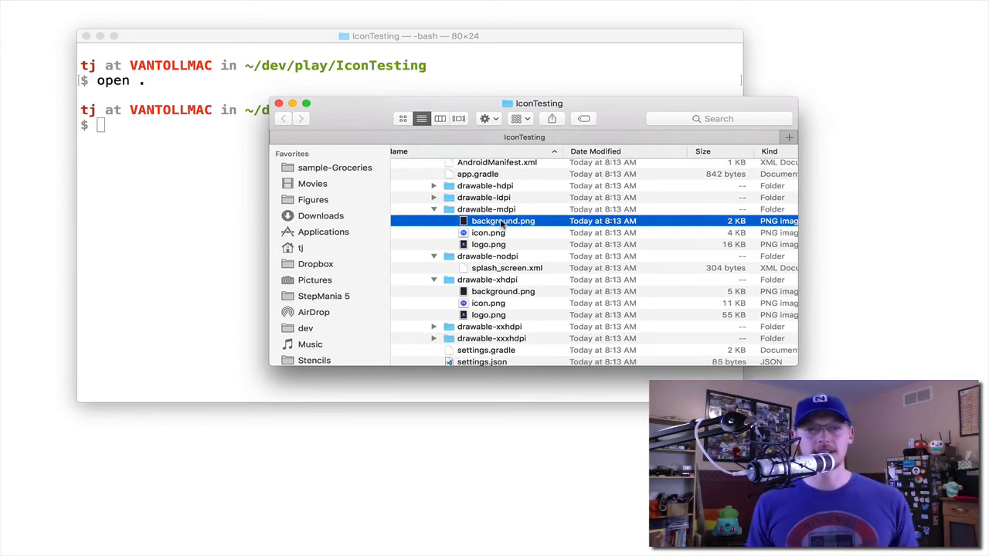
{"action": "left_click", "coordinate": [486, 233]}
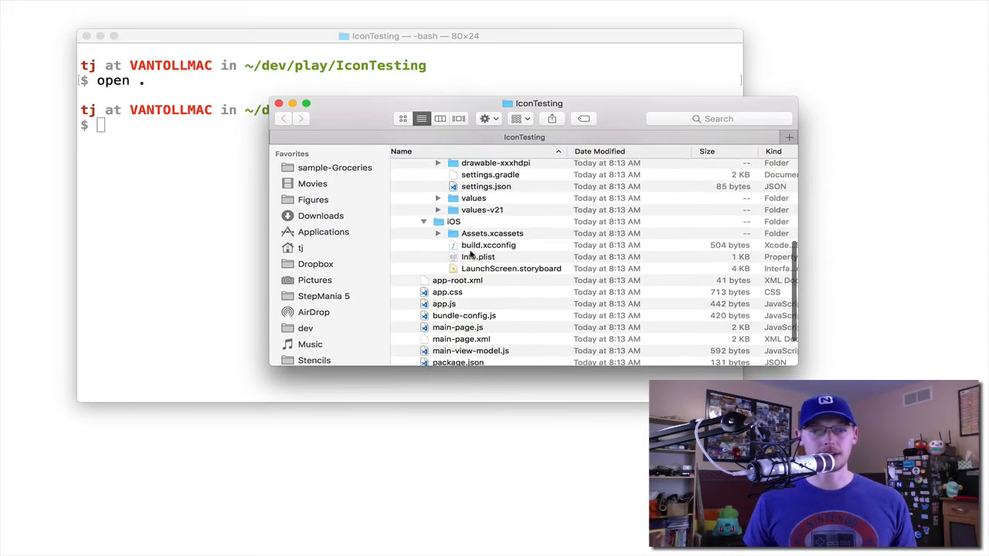
{"action": "left_click", "coordinate": [438, 233]}
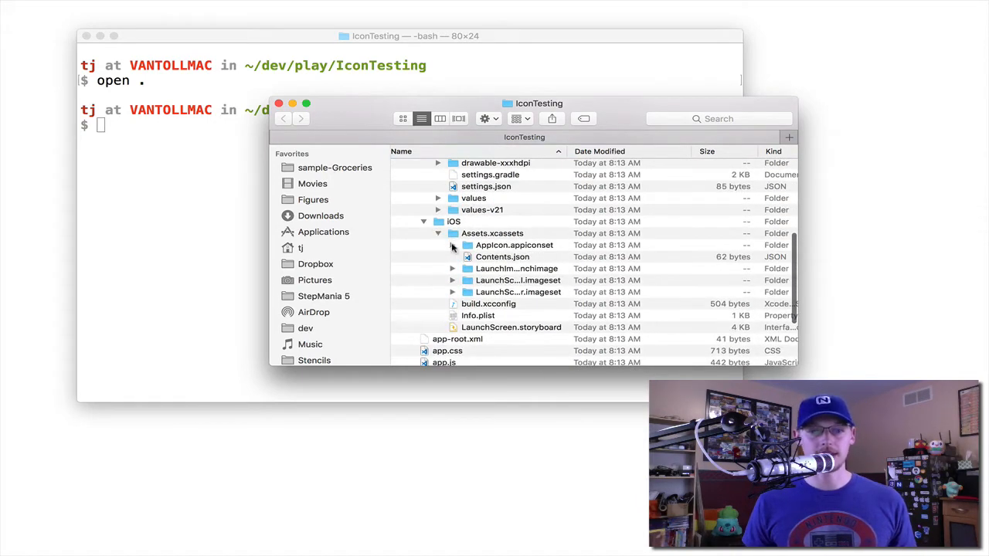
{"action": "left_click", "coordinate": [449, 245]}
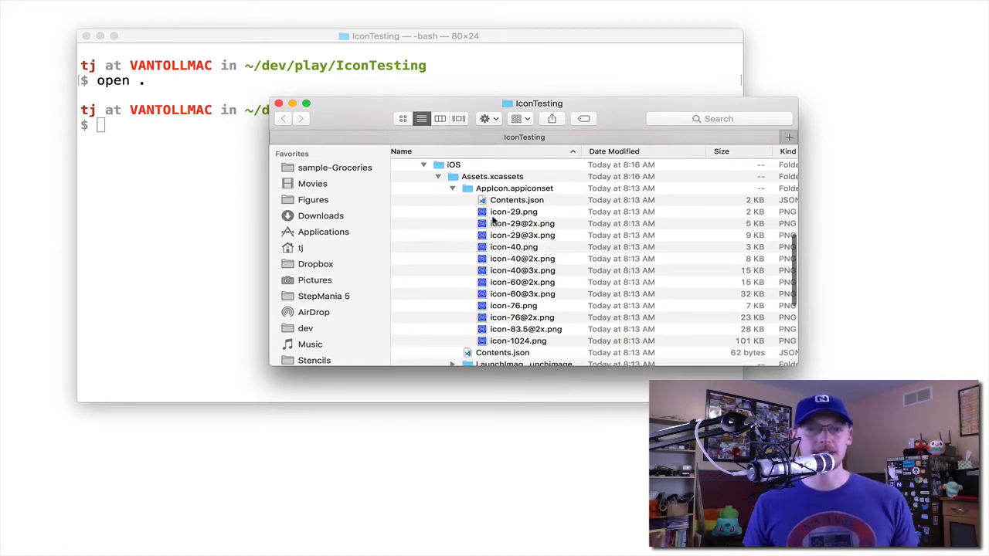
{"action": "mouse_move", "coordinate": [541, 246]}
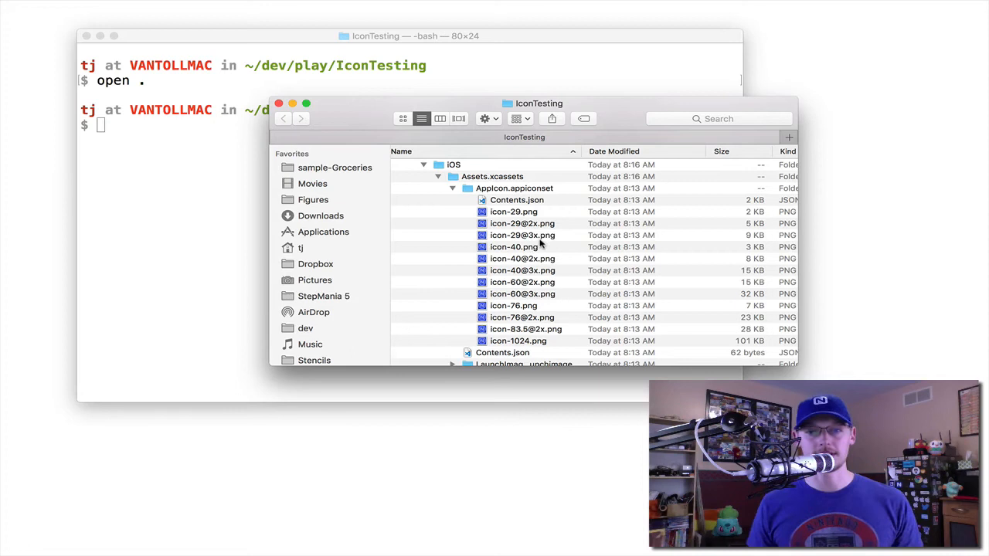
{"action": "left_click", "coordinate": [278, 103]}
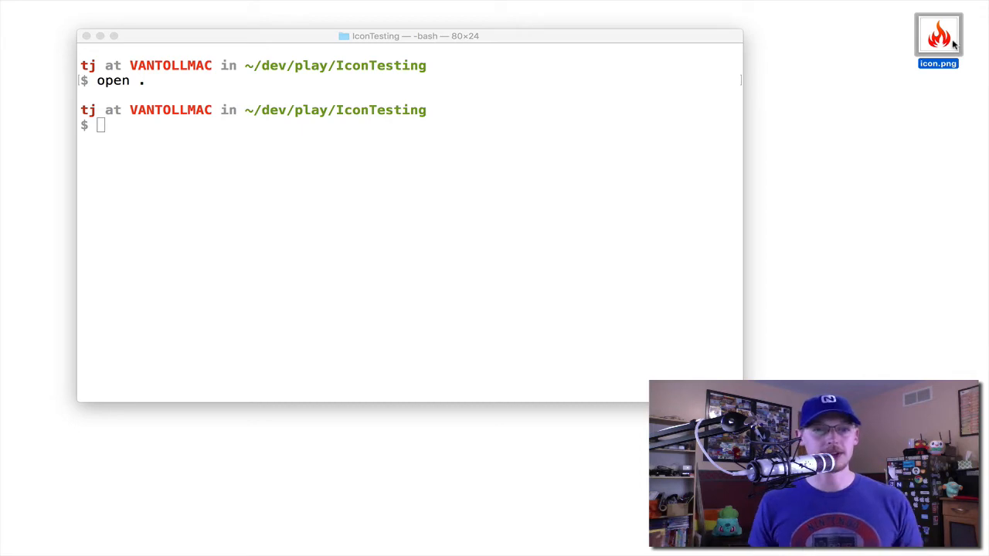
- Preview the flame icon.png from the desktop in Quick Look
{"action": "double_click", "coordinate": [938, 38]}
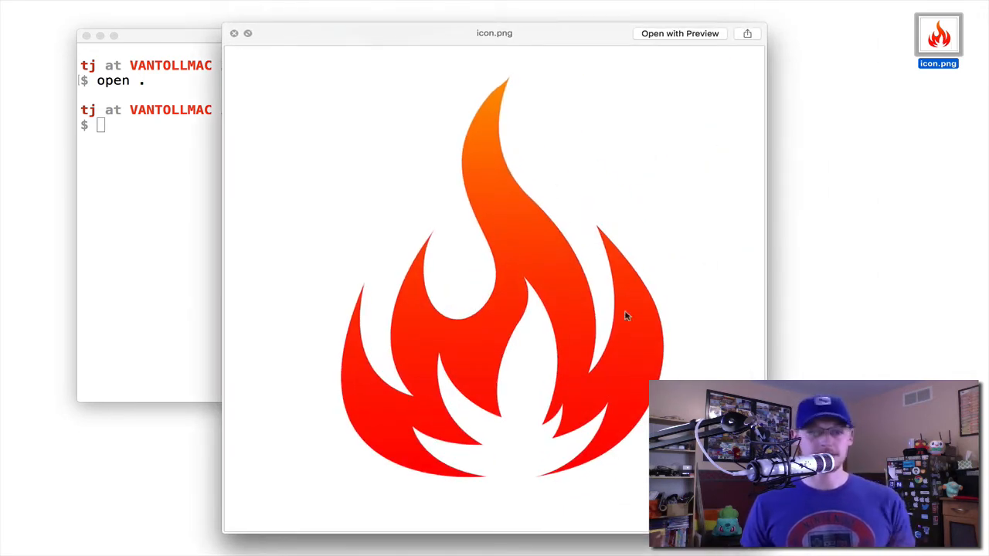
{"action": "mouse_move", "coordinate": [616, 317]}
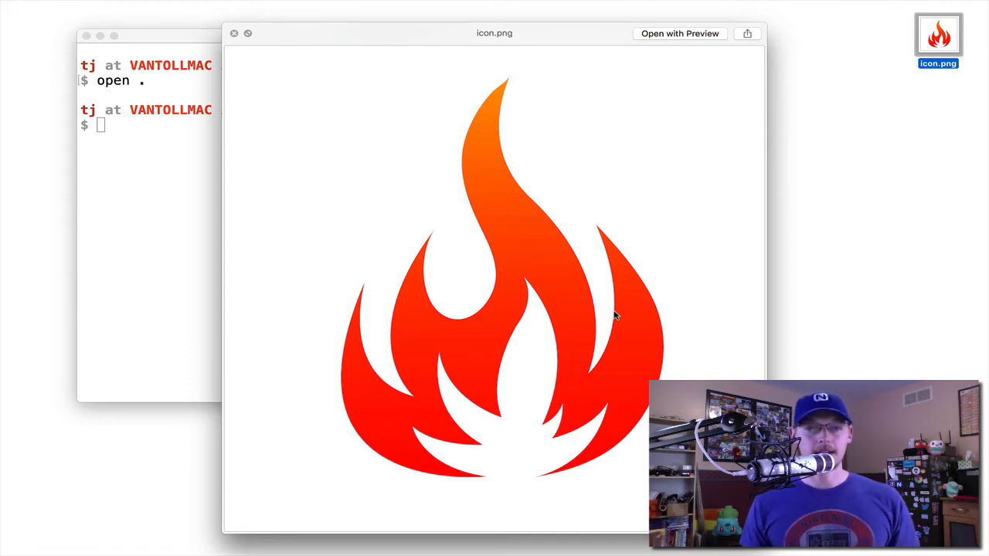
{"action": "mouse_move", "coordinate": [348, 163]}
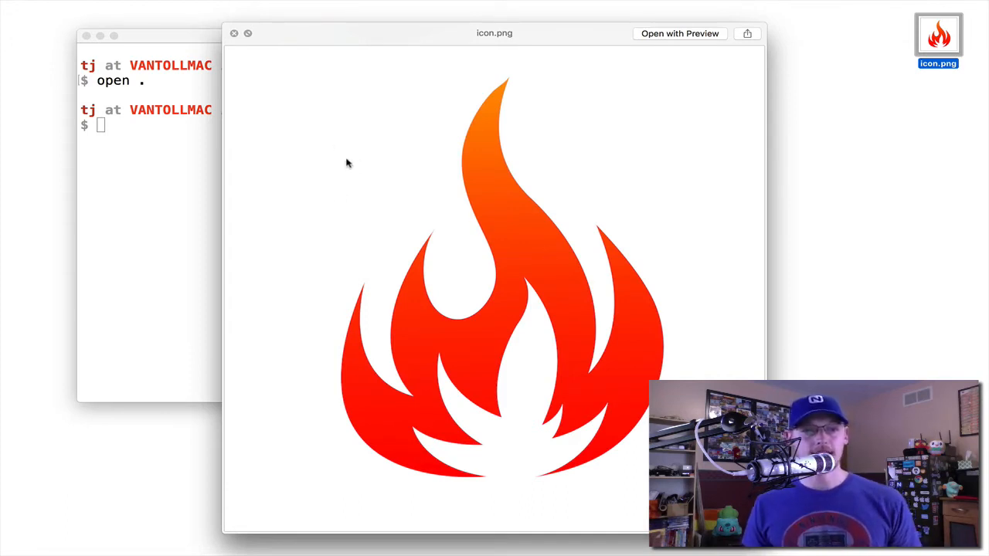
{"action": "mouse_move", "coordinate": [356, 173]}
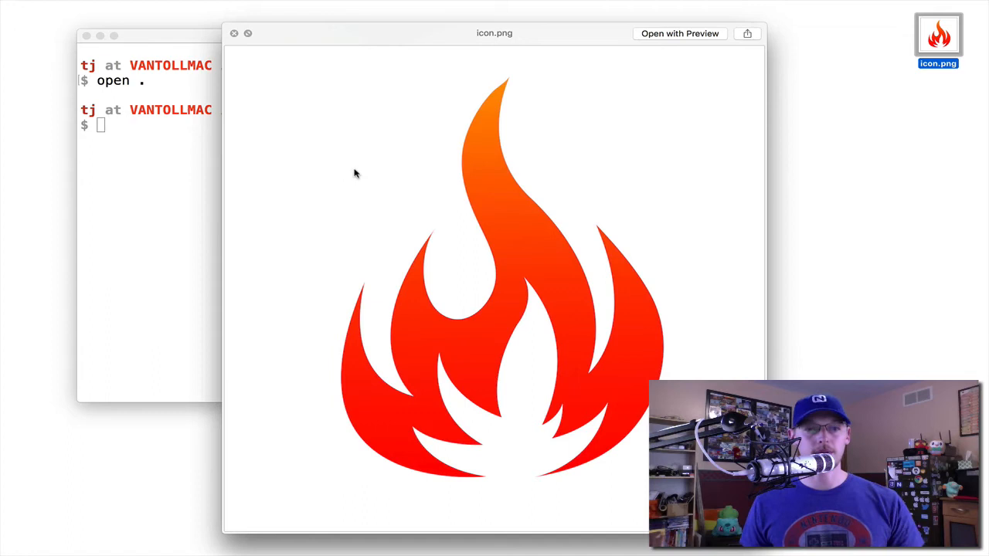
{"action": "mouse_move", "coordinate": [385, 133]}
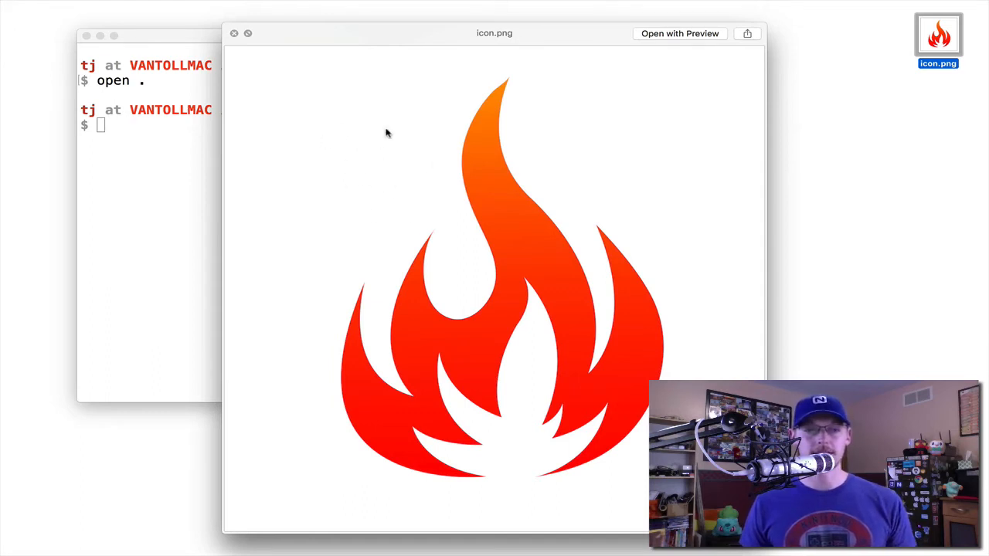
{"action": "mouse_move", "coordinate": [404, 43]}
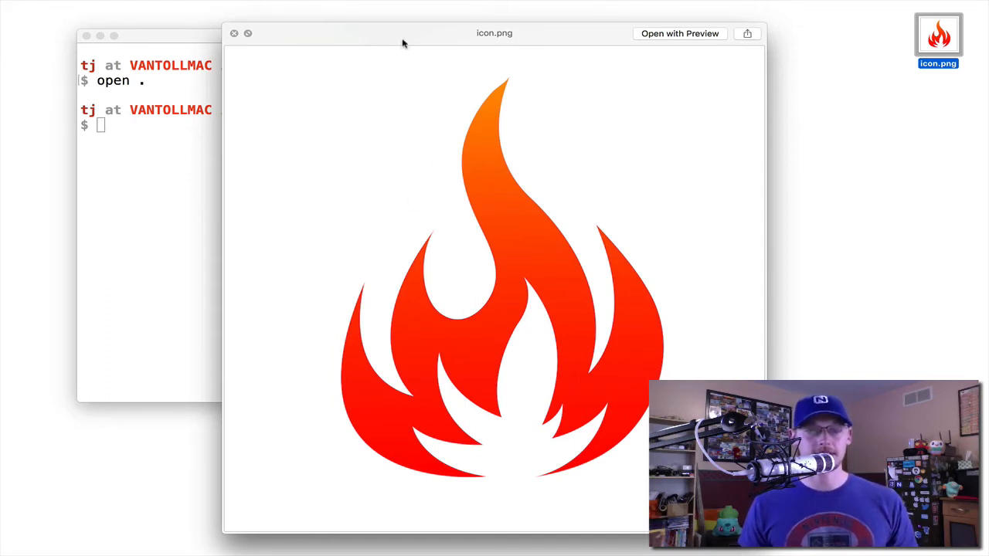
{"action": "type", "text": "tns resources generate"}
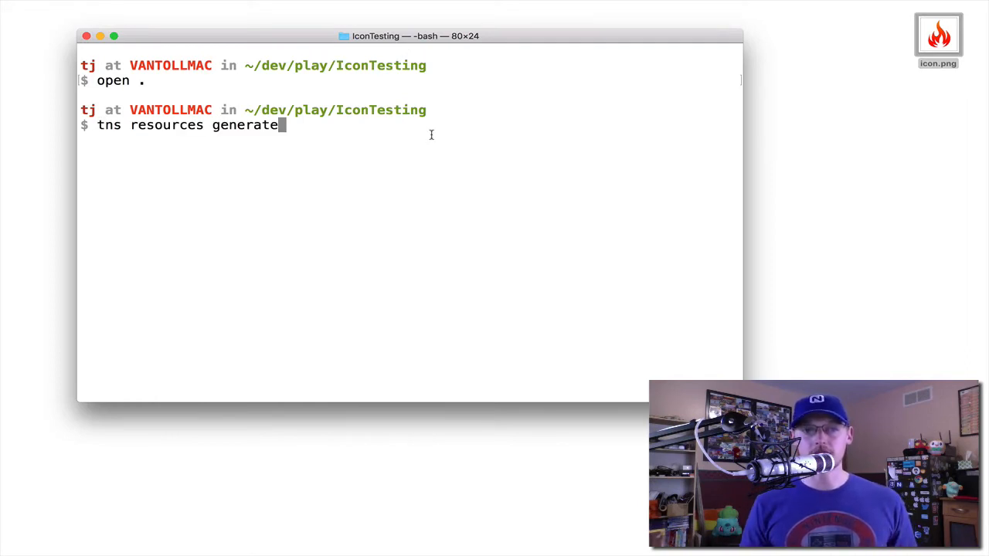
- Run 'tns resources generate icons ~/Desktop/icon.png' to create the app icons
{"action": "type", "text": "icons"}
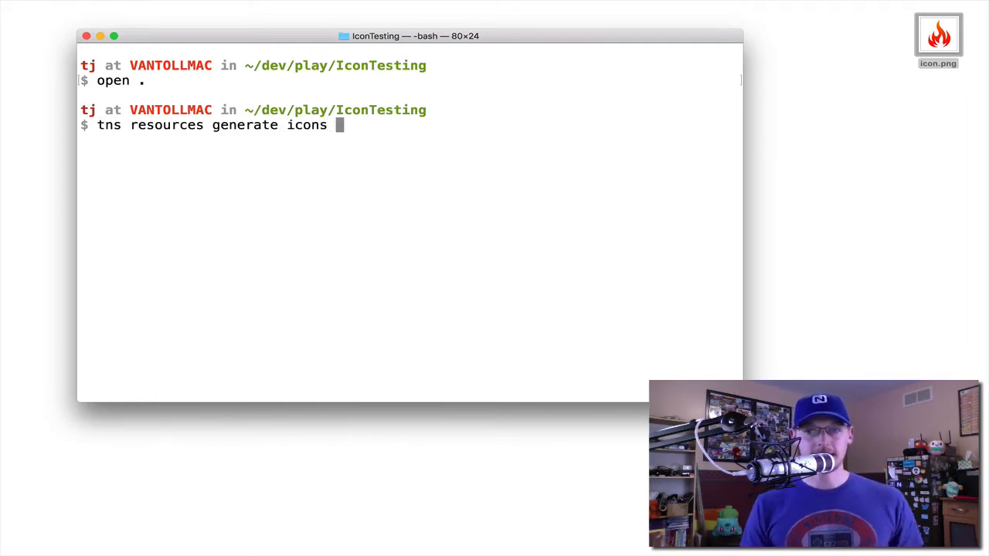
{"action": "type", "text": "~"}
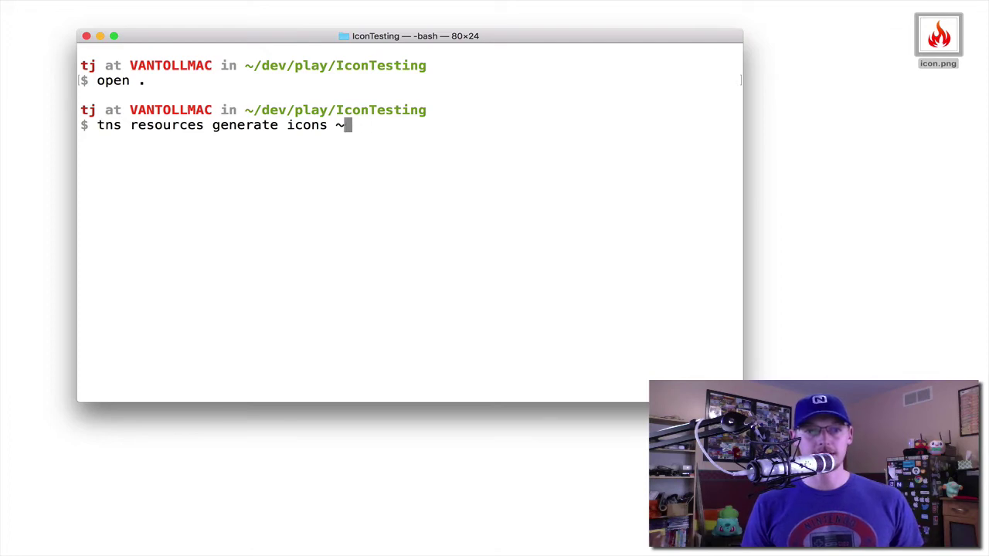
{"action": "type", "text": "/Desktop/icon.png"}
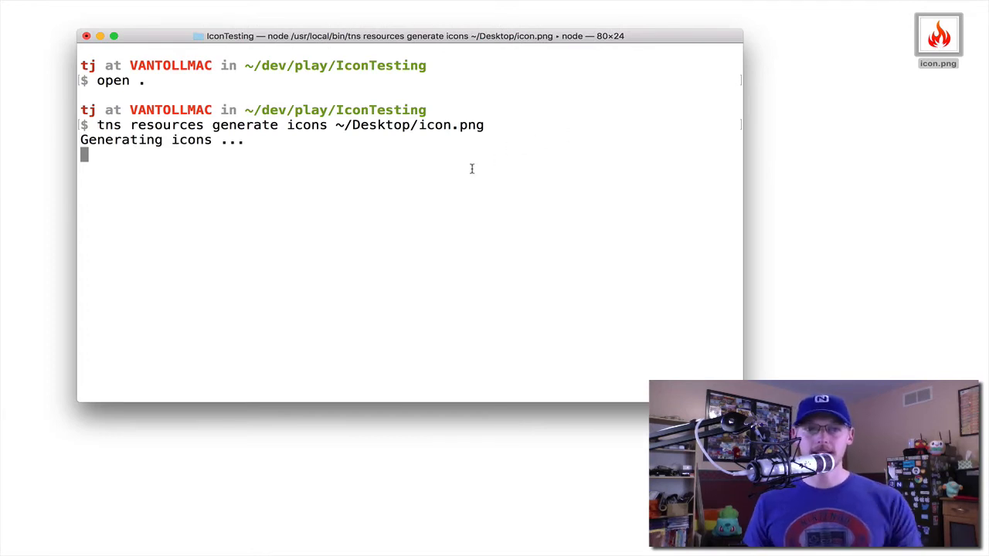
{"action": "mouse_move", "coordinate": [927, 51]}
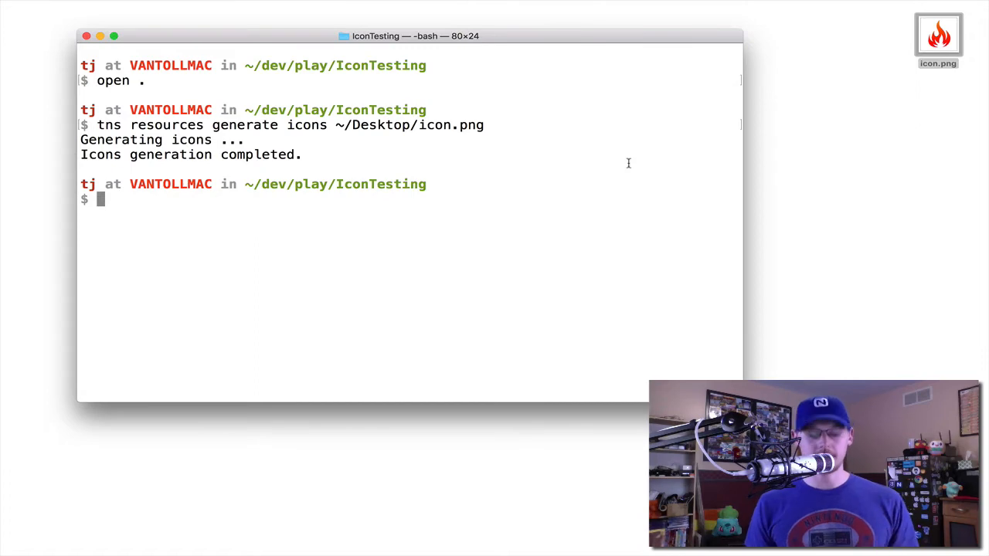
{"action": "type", "text": "opn"}
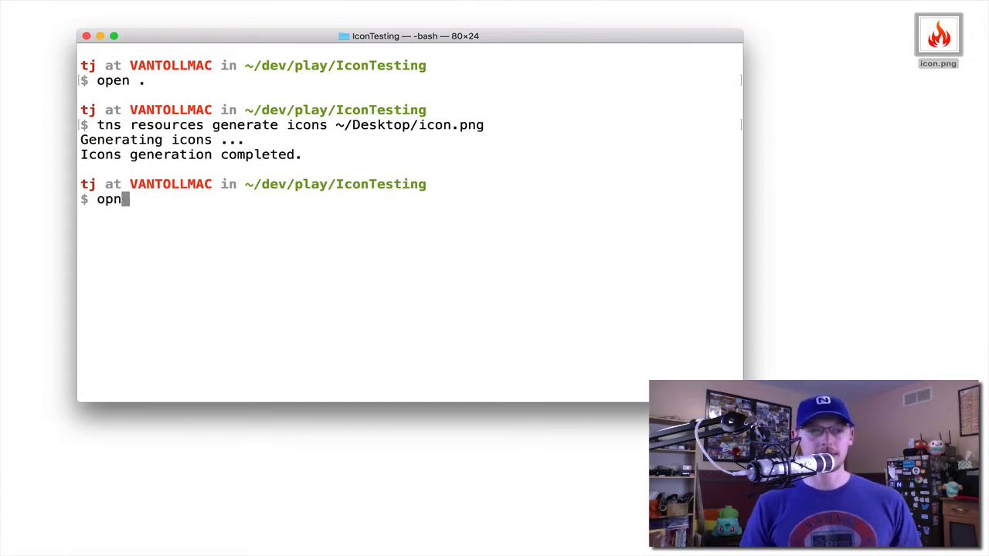
- Run the open command to reopen the IconTesting folder in Finder
{"action": "type", "text": "en ."}
{"action": "key", "text": "Return"}
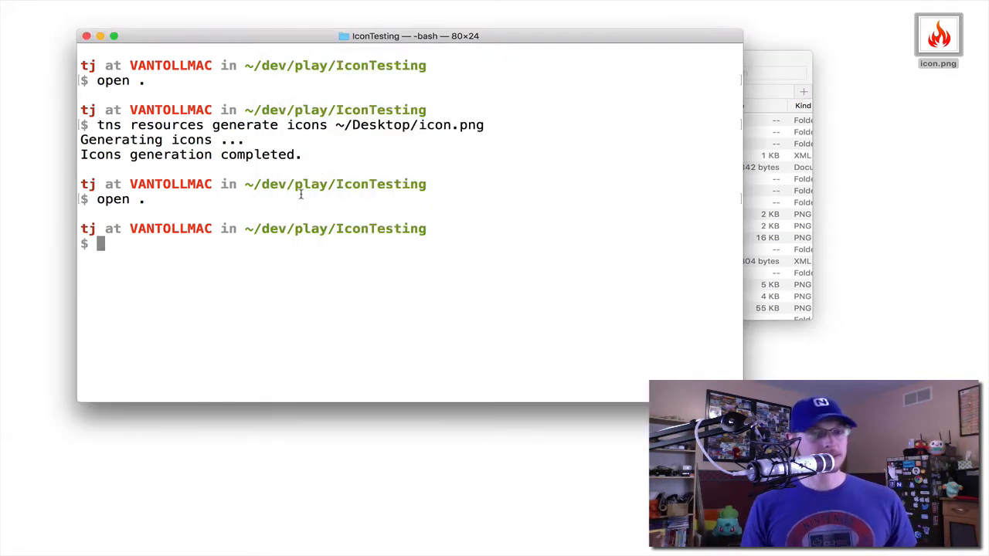
- Run 'tns resources generate splashes ~/Desktop/icon.png --background "#FFFFFF"'
{"action": "type", "text": "tns resources generate"}
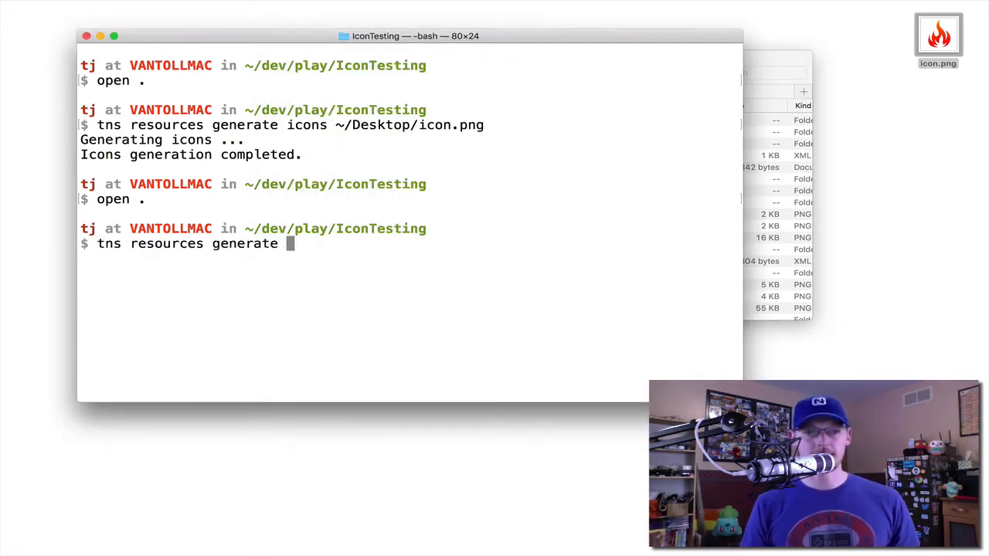
{"action": "type", "text": "splashes"}
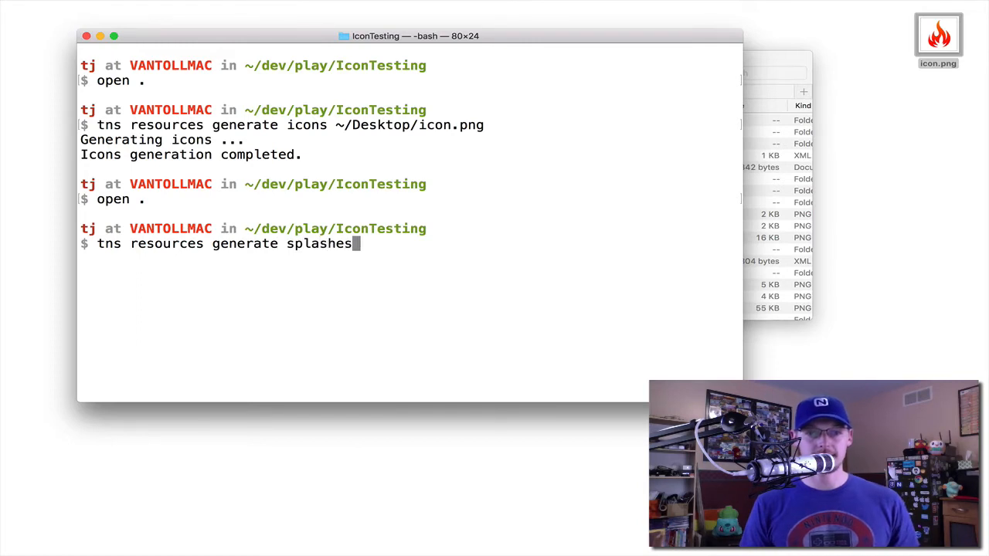
{"action": "type", "text": "~/Desk"}
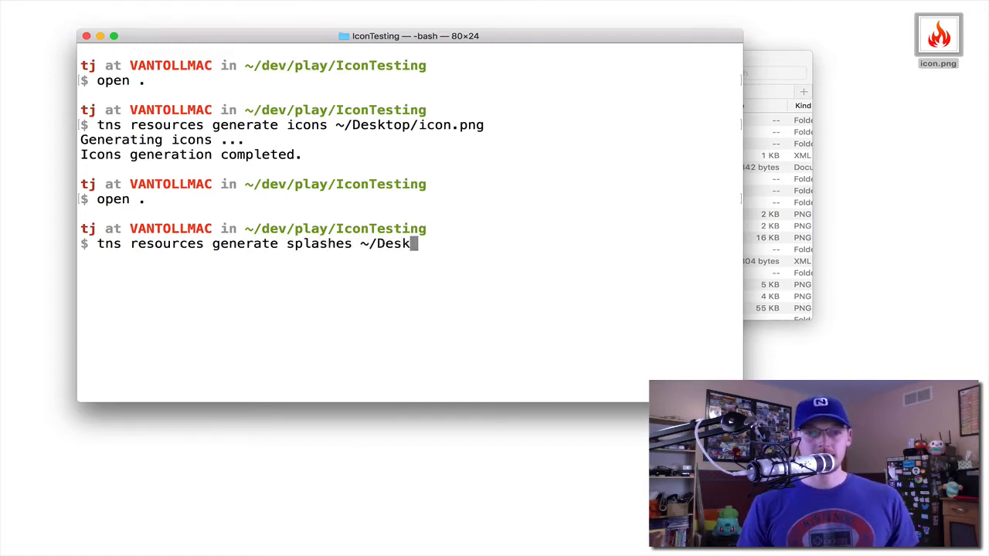
{"action": "type", "text": "top/icon.png"}
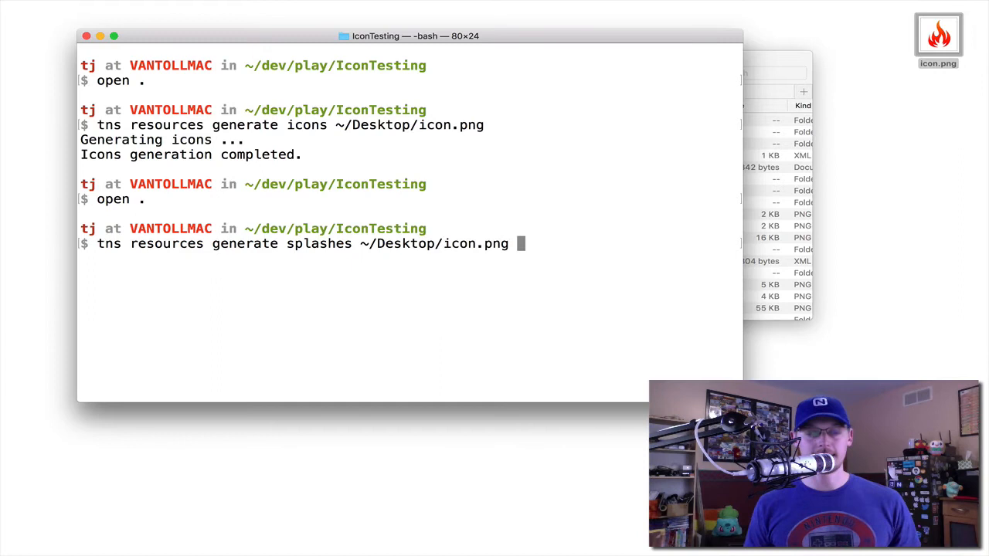
{"action": "type", "text": "-"}
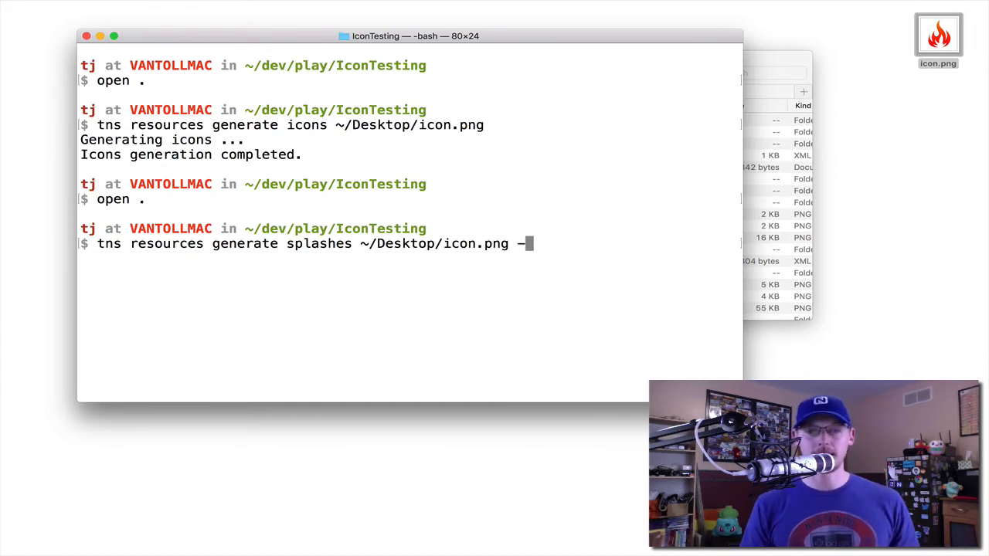
{"action": "type", "text": "-background"}
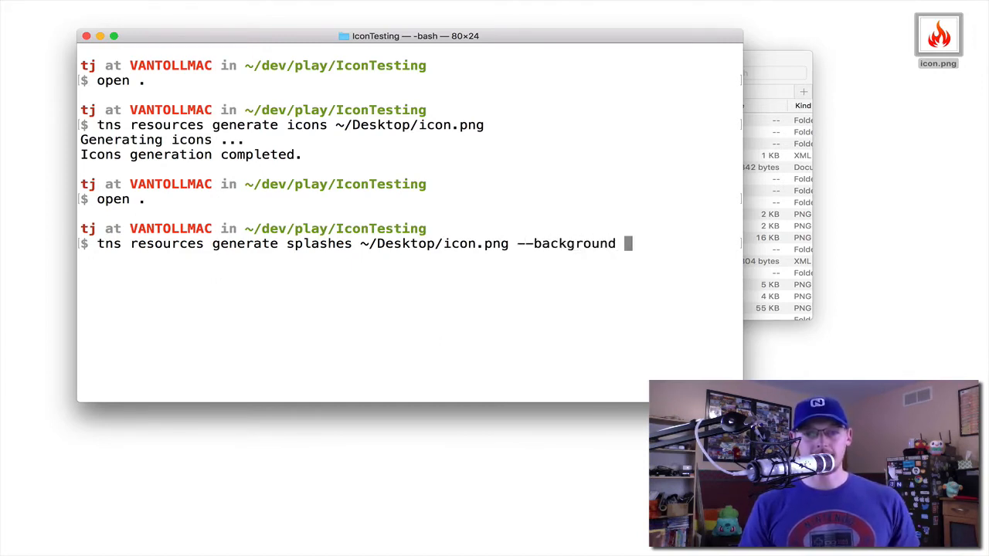
{"action": "type", "text": "\"#FFFFFF"}
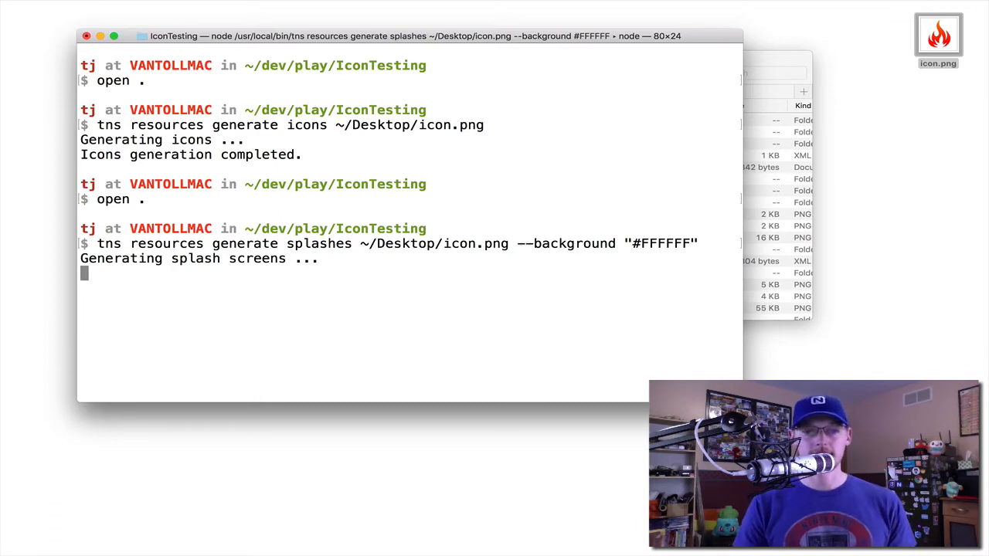
{"action": "mouse_move", "coordinate": [773, 63]}
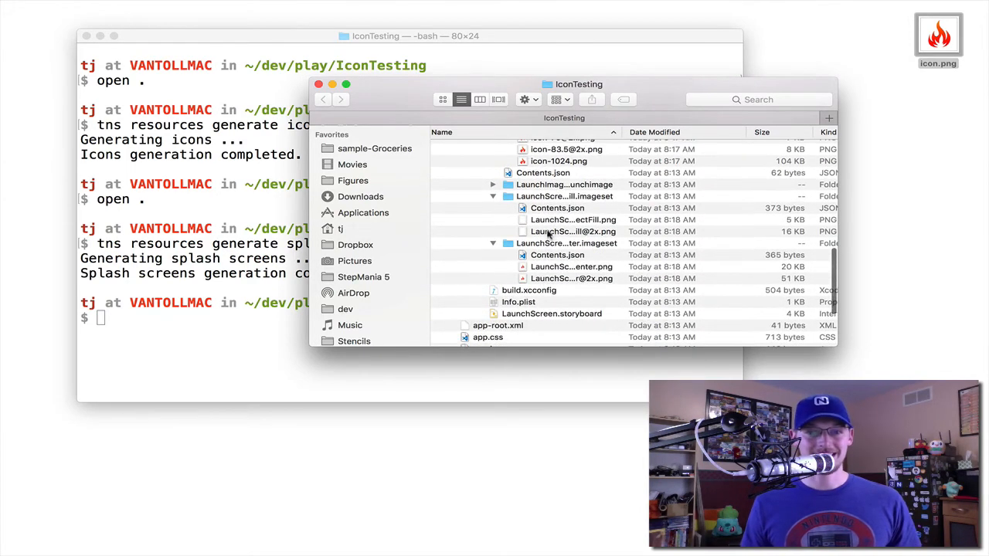
- Preview a generated launch screen image showing the flame on white, then close it
{"action": "left_click", "coordinate": [564, 201]}
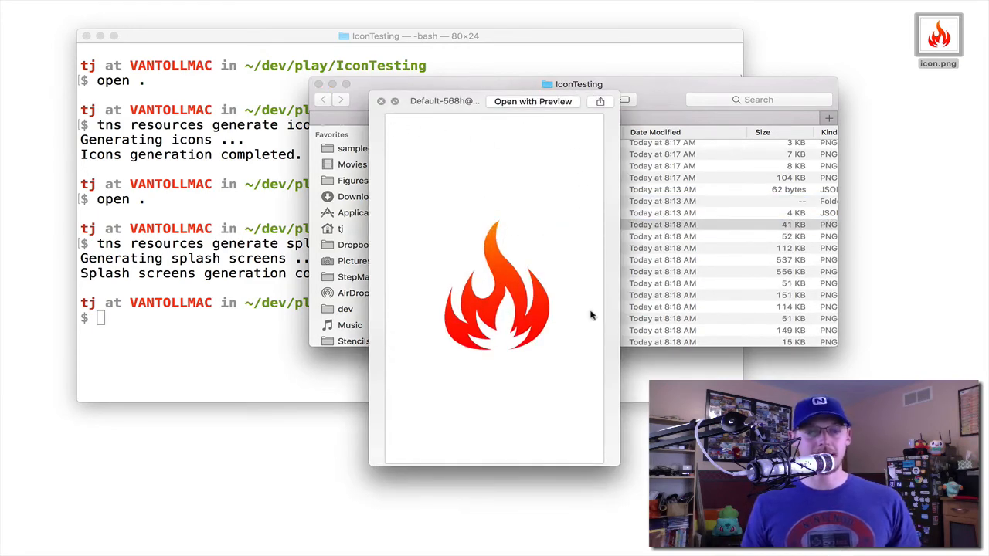
{"action": "mouse_move", "coordinate": [568, 343]}
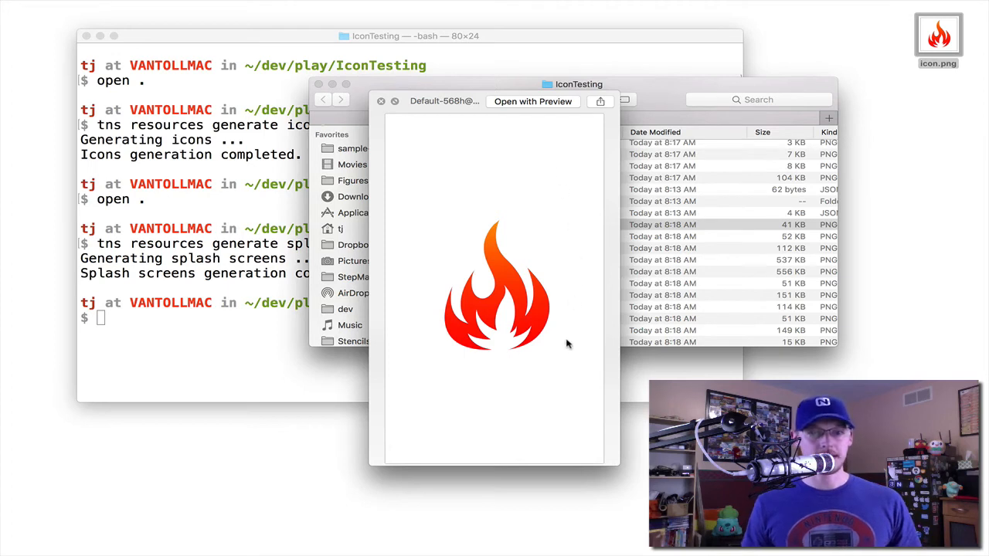
{"action": "mouse_move", "coordinate": [938, 37]}
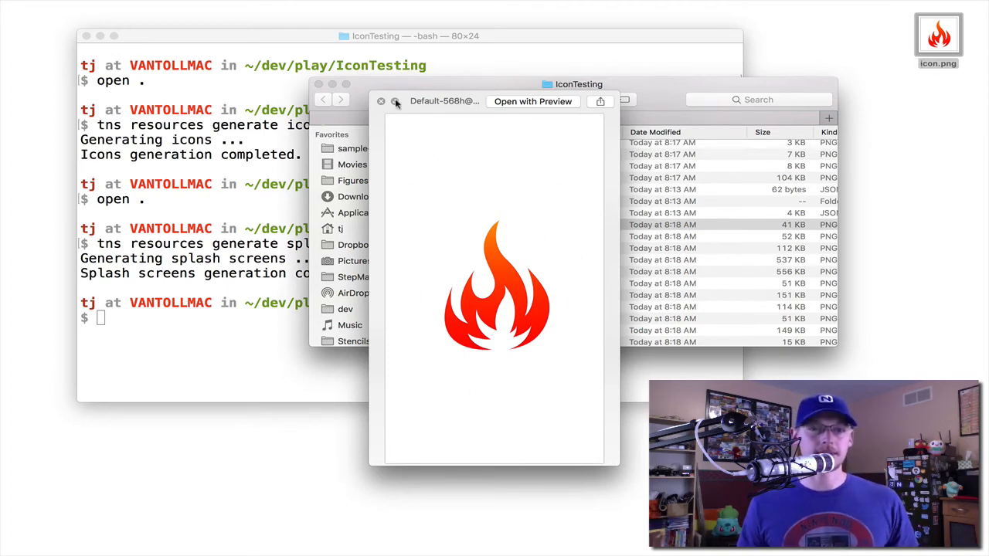
{"action": "left_click", "coordinate": [381, 101]}
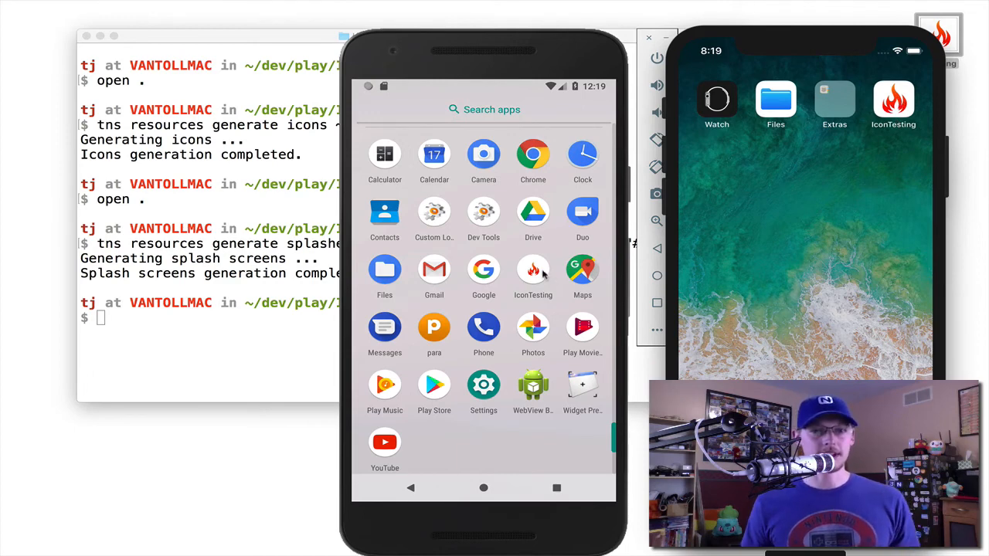
- Launch IconTesting on the Android emulator after confirming the flame icon
{"action": "left_click", "coordinate": [532, 270]}
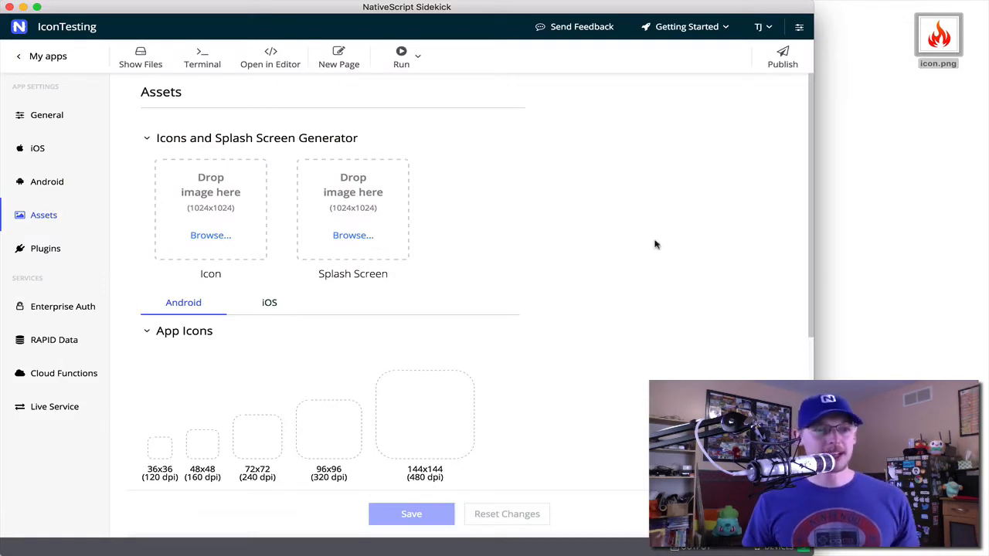
{"action": "mouse_move", "coordinate": [38, 217]}
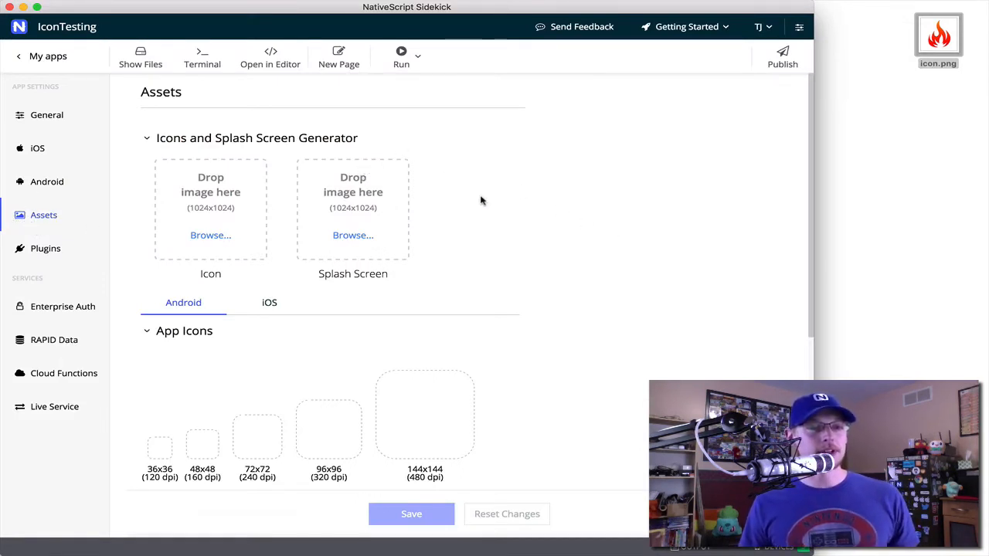
- Scroll the Sidekick Assets page down to the App Icons sizes
{"action": "scroll", "scroll_direction": "down", "scroll_amount": 3}
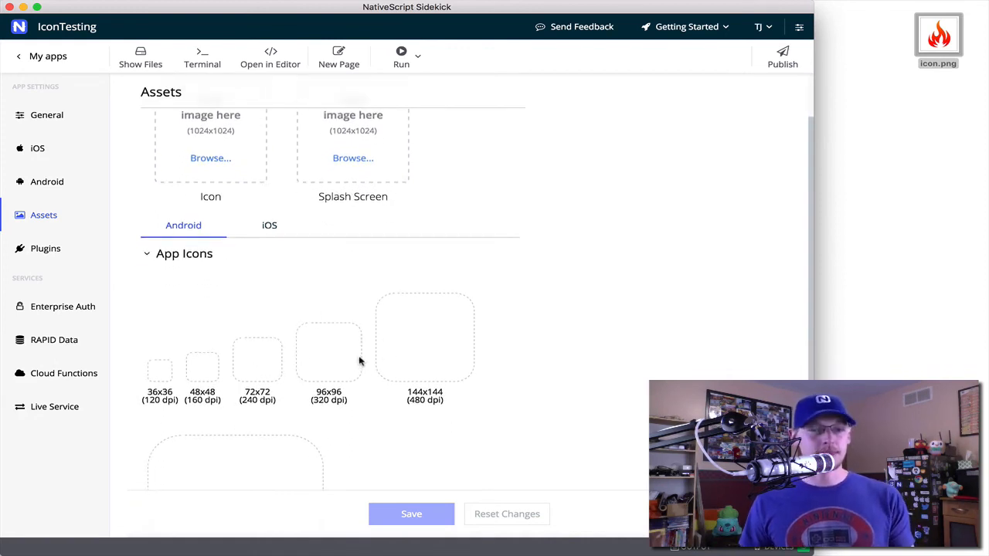
{"action": "scroll", "scroll_direction": "down", "scroll_amount": 3}
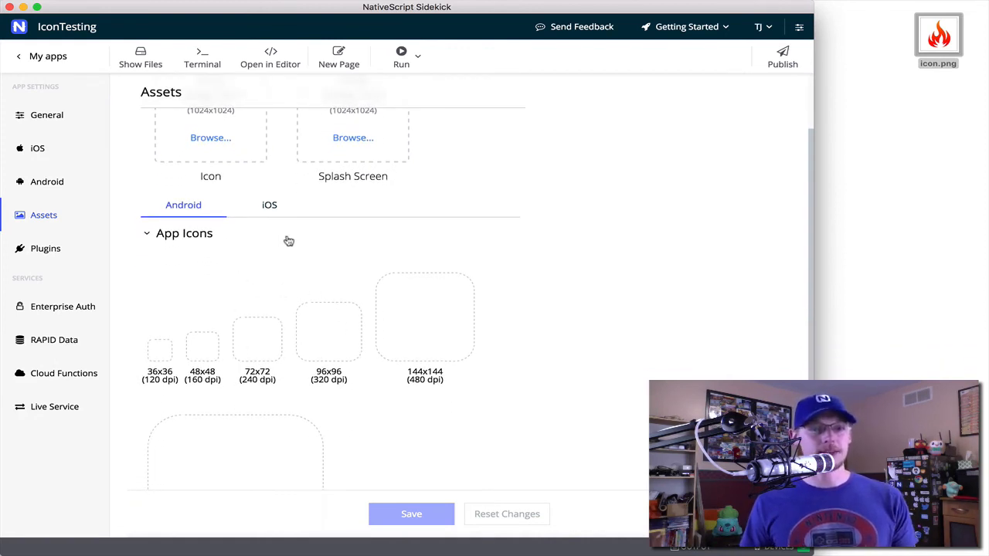
{"action": "scroll", "scroll_direction": "down", "scroll_amount": 3}
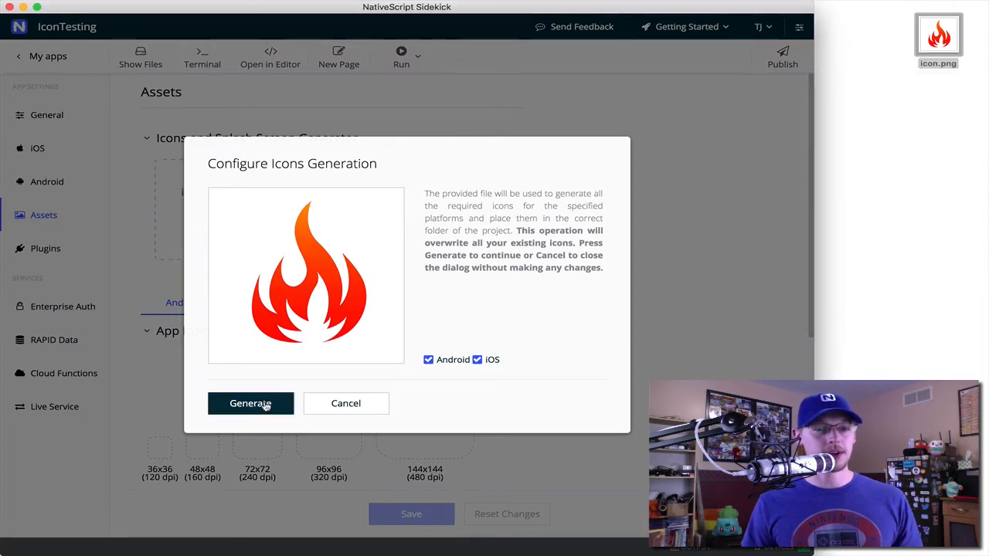
- Generate the flame-image icons for both Android and iOS in Sidekick
{"action": "left_click", "coordinate": [250, 403]}
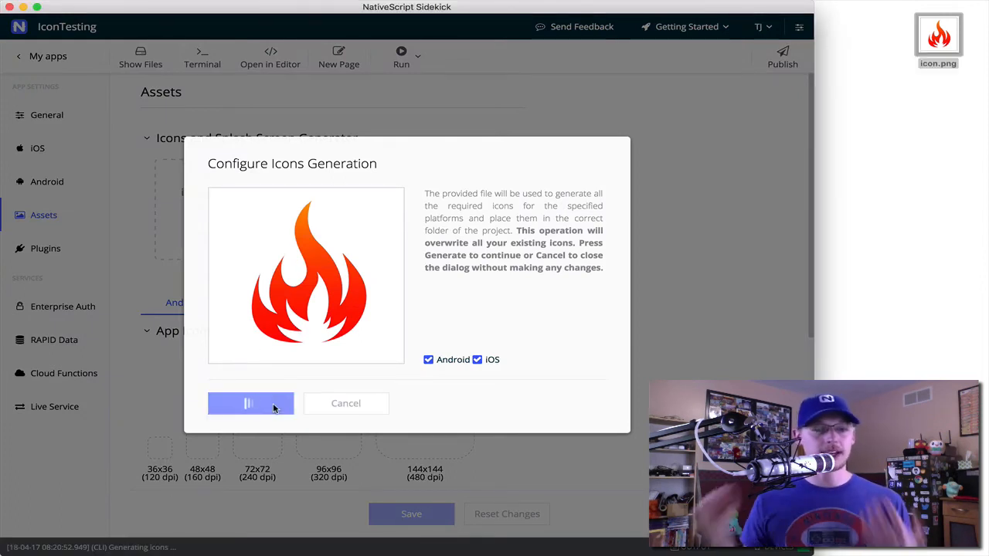